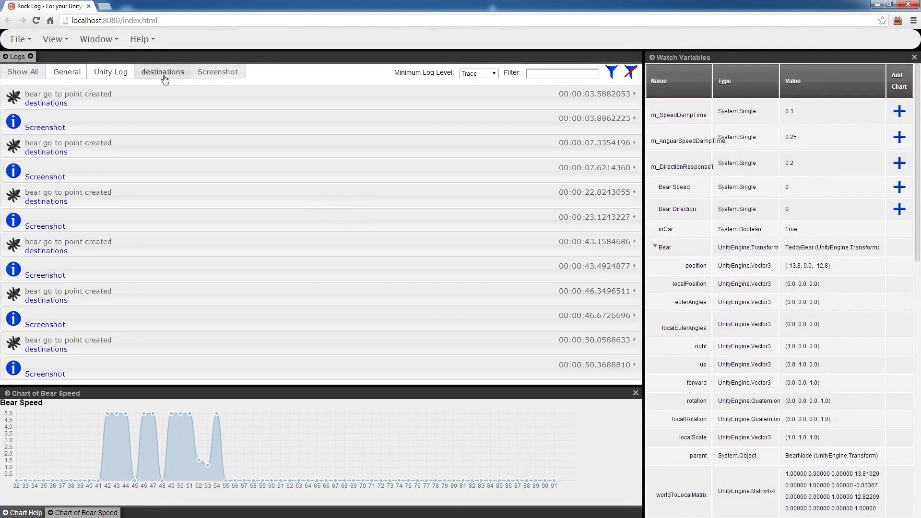
Step: Toggle off the destinations log category so only Screenshot logs show, and type 'Bear'
left_click(217, 71)
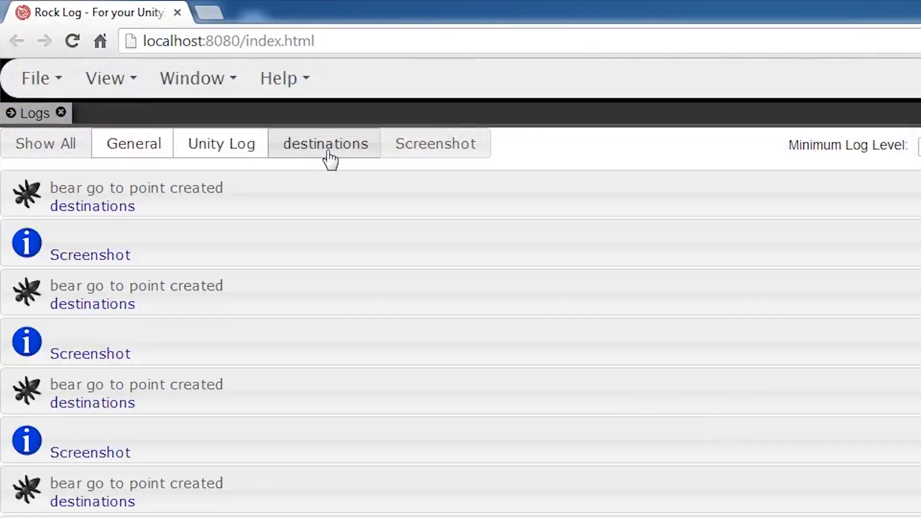
left_click(436, 143)
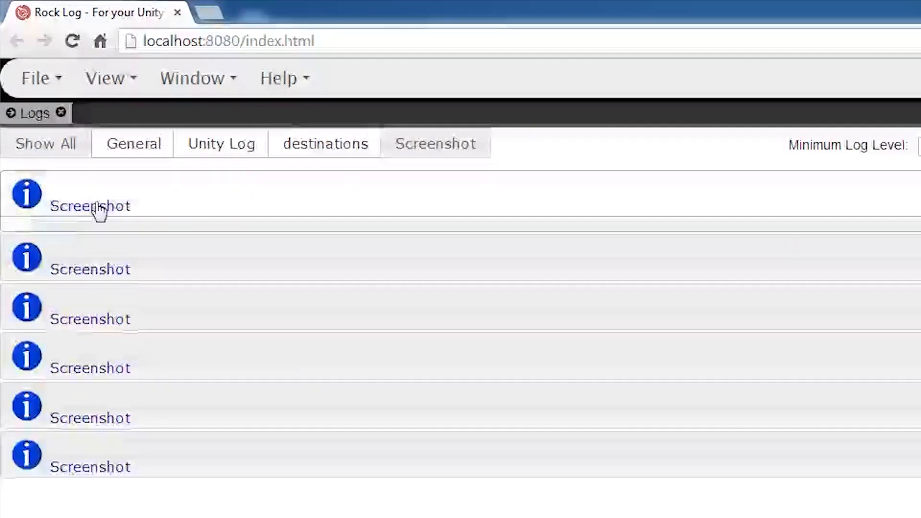
type("Bear")
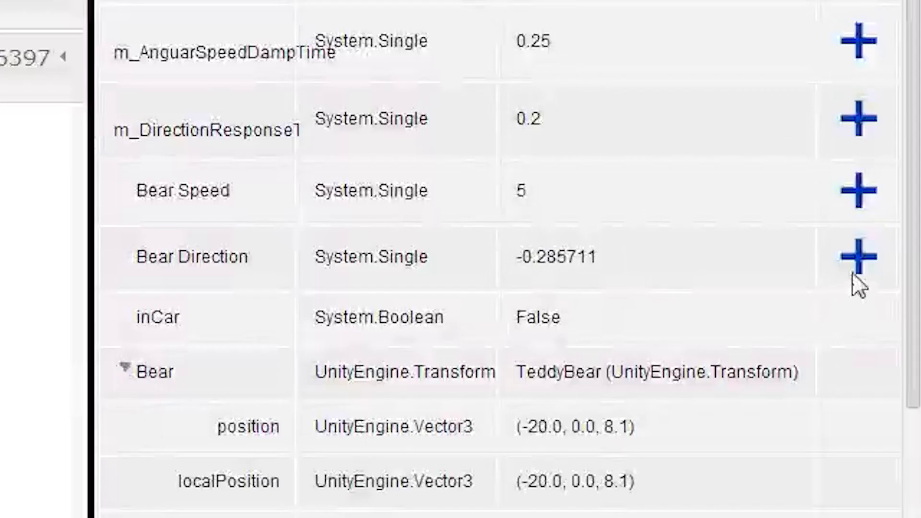
left_click(858, 256)
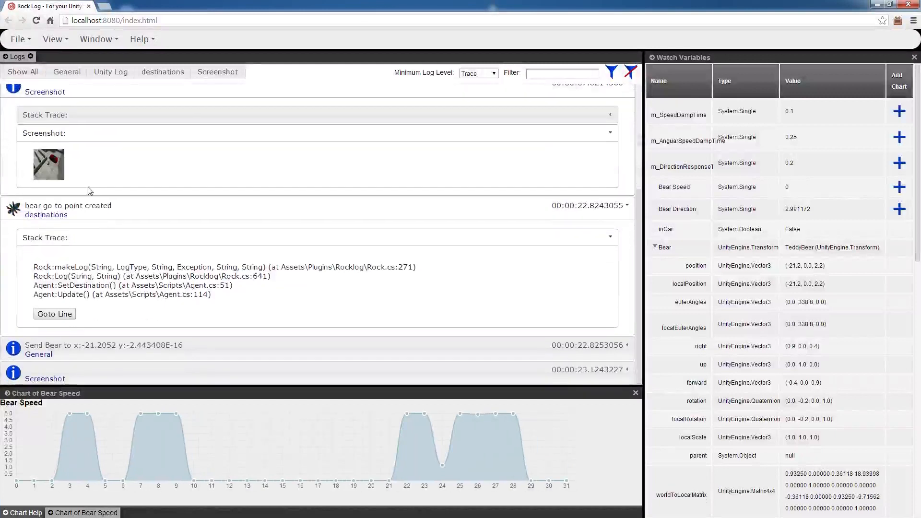
Step: Enlarge the logged screenshot thumbnail showing the teddy bear beside the red car
left_click(48, 165)
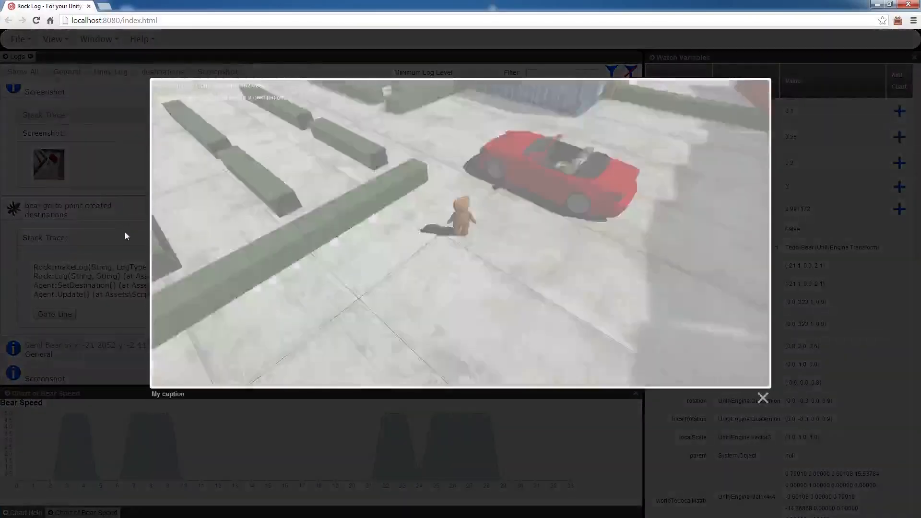